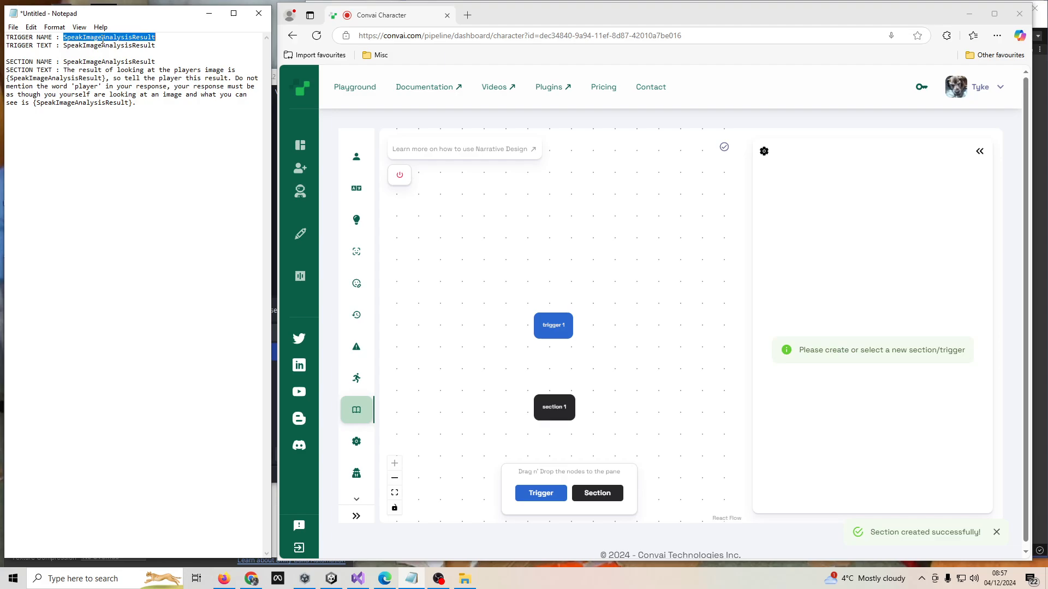
Name trigger 1 SpeakImageAnalysisResult with the same message and destination section 1
left_click(553, 326)
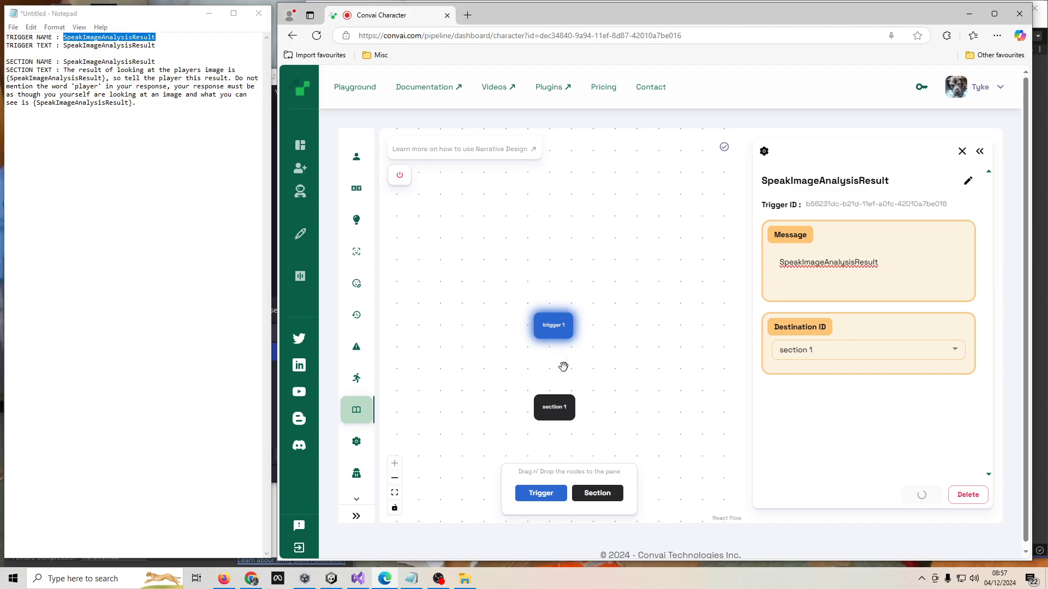
left_click(553, 407)
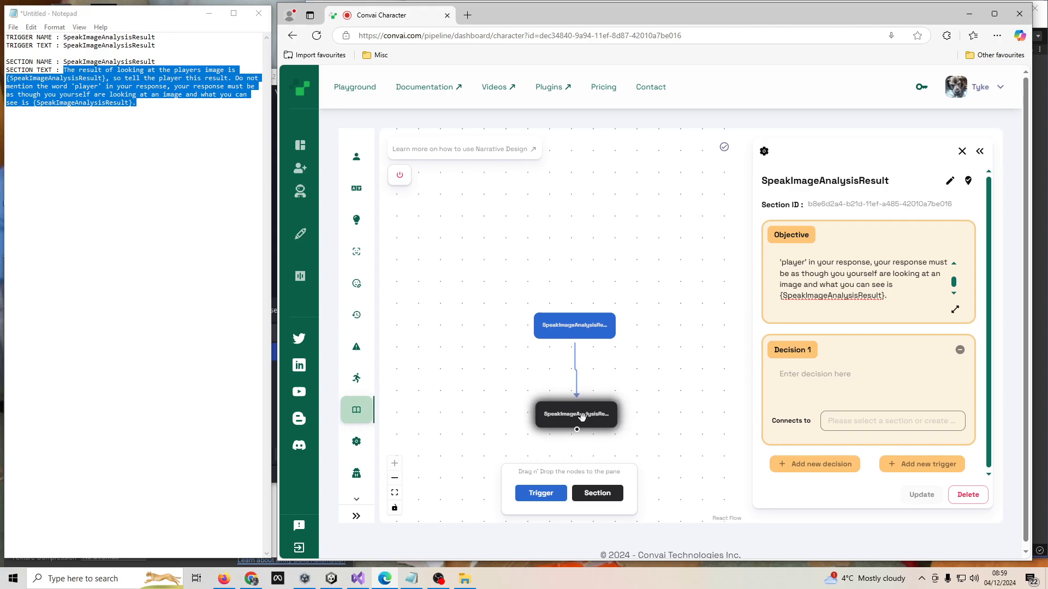
mouse_move(399, 175)
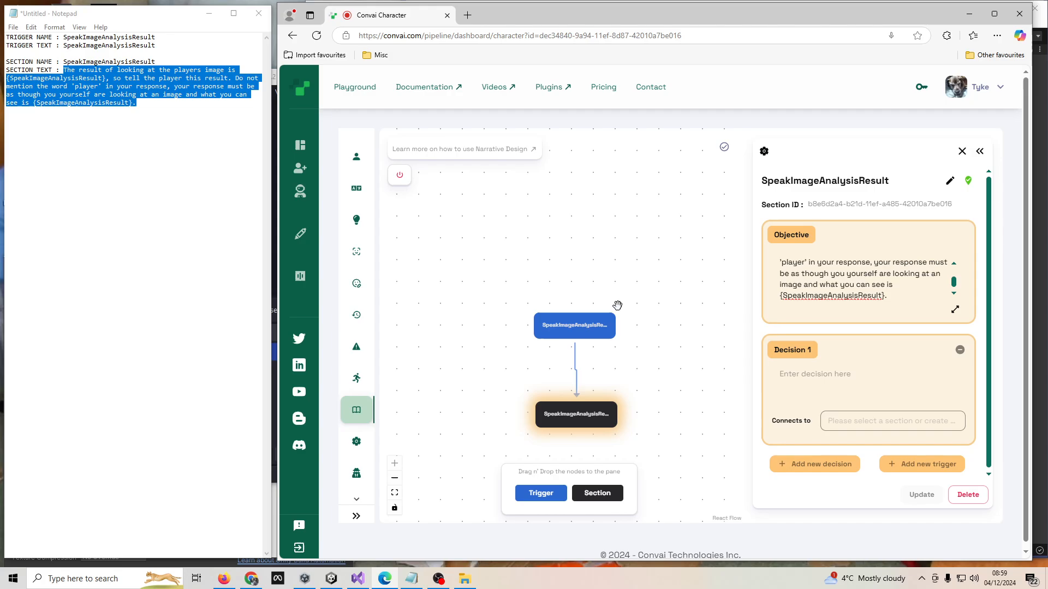
mouse_move(625, 293)
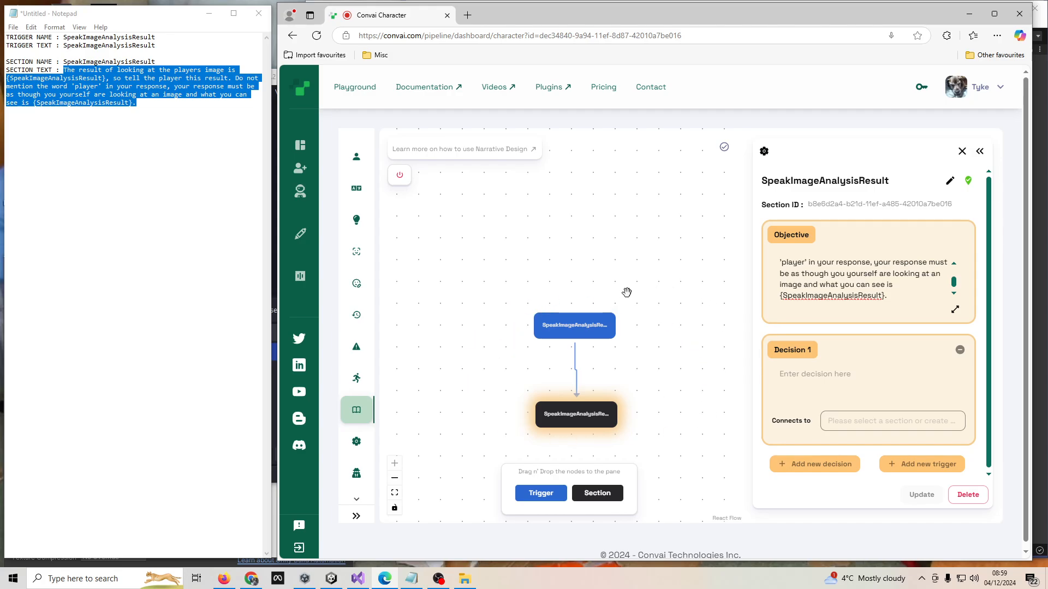
mouse_move(471, 421)
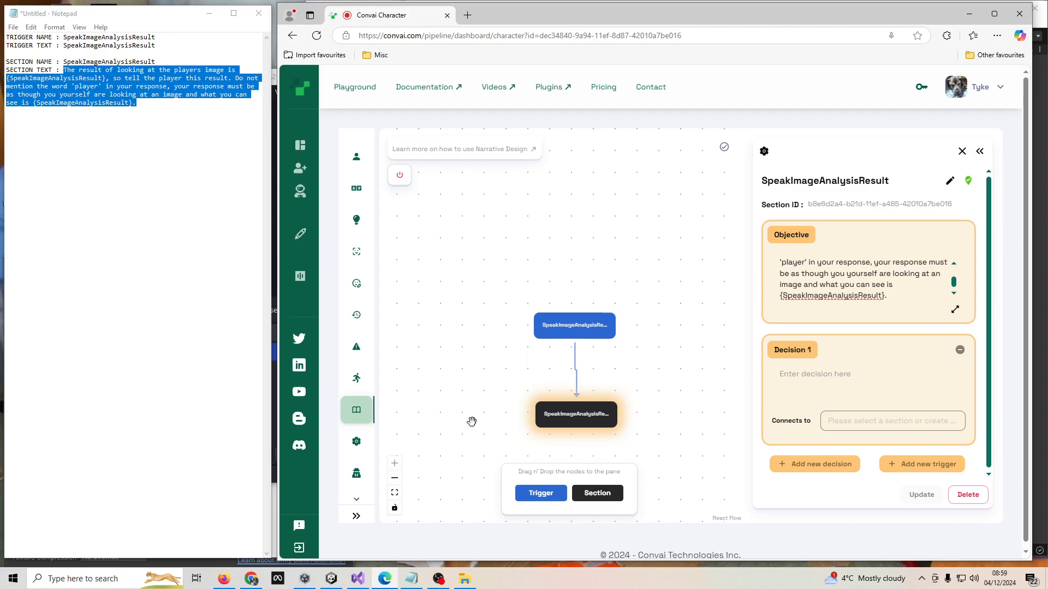